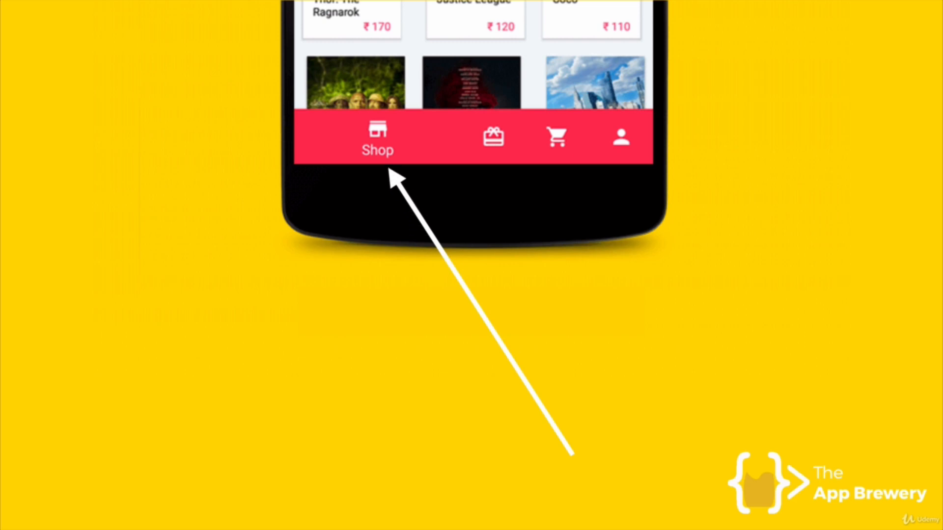
# - Add a red AppBar titled 'Demo' and a centered body Text to the Scaffold, then hot reload
pyautogui.click(377, 137)
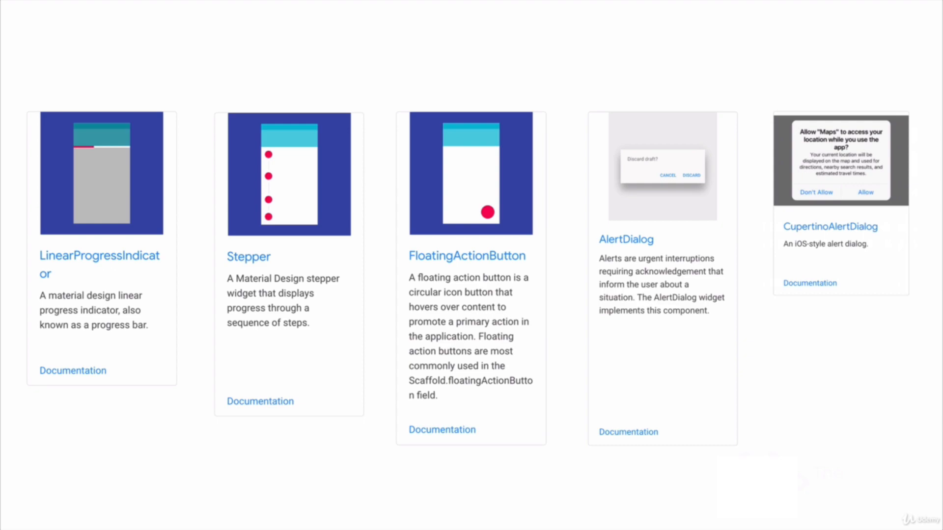
pyautogui.moveTo(579, 224)
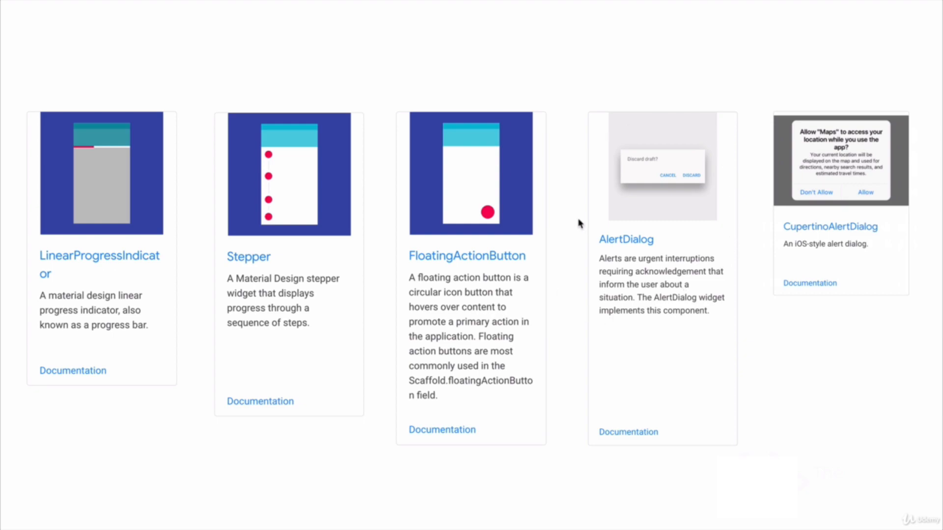
pyautogui.moveTo(672, 218)
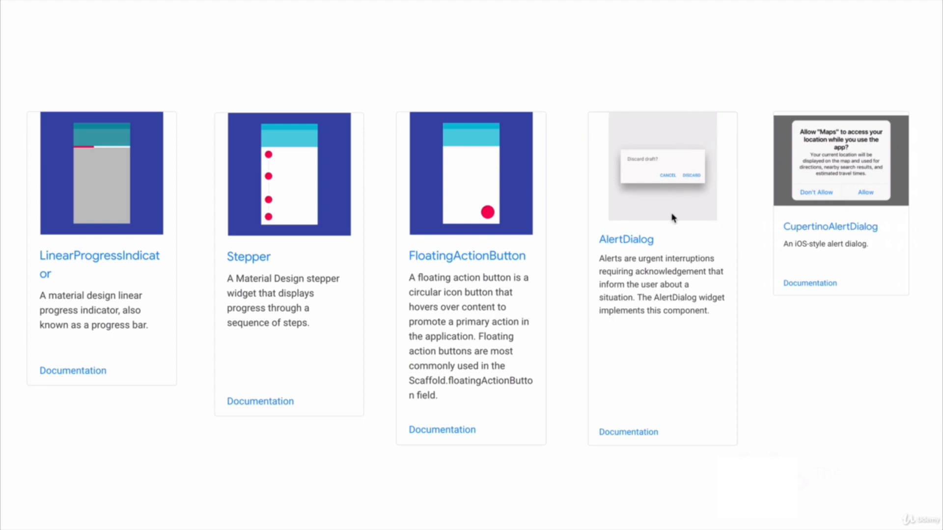
pyautogui.moveTo(732, 289)
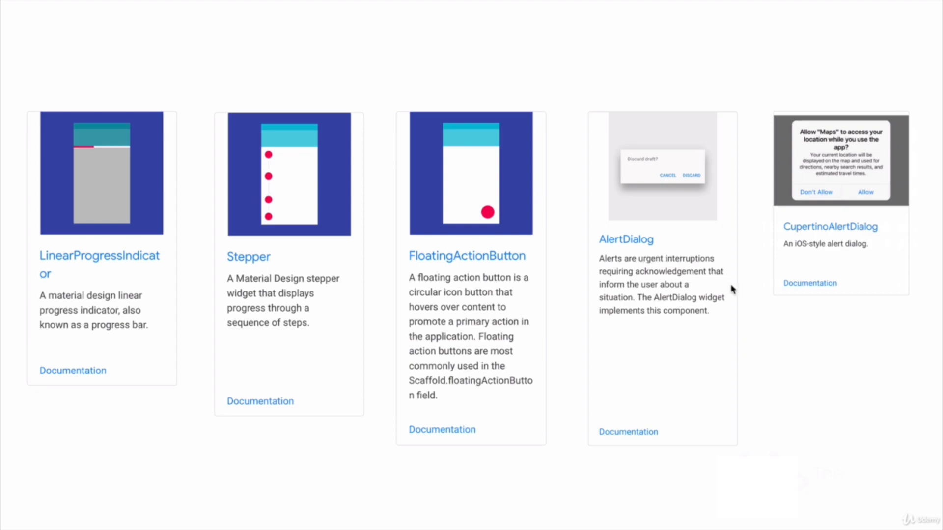
pyautogui.moveTo(739, 294)
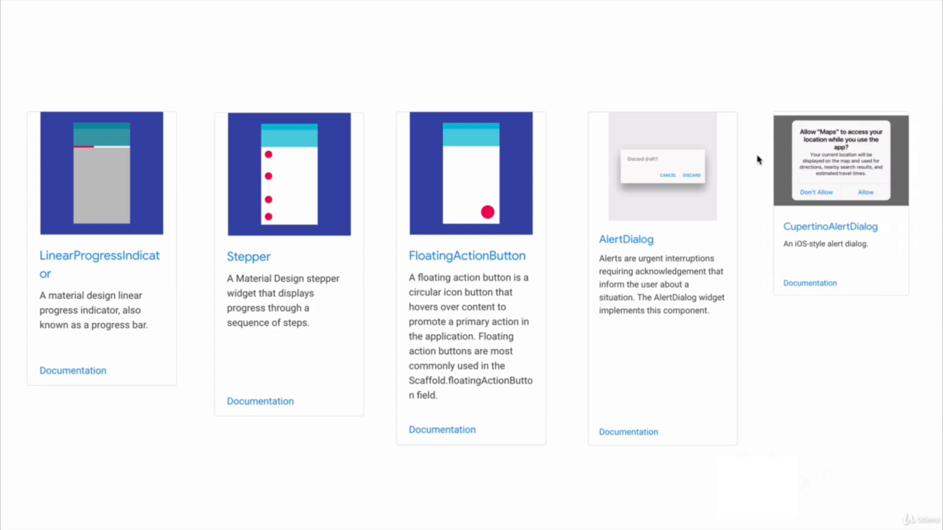
pyautogui.moveTo(833, 329)
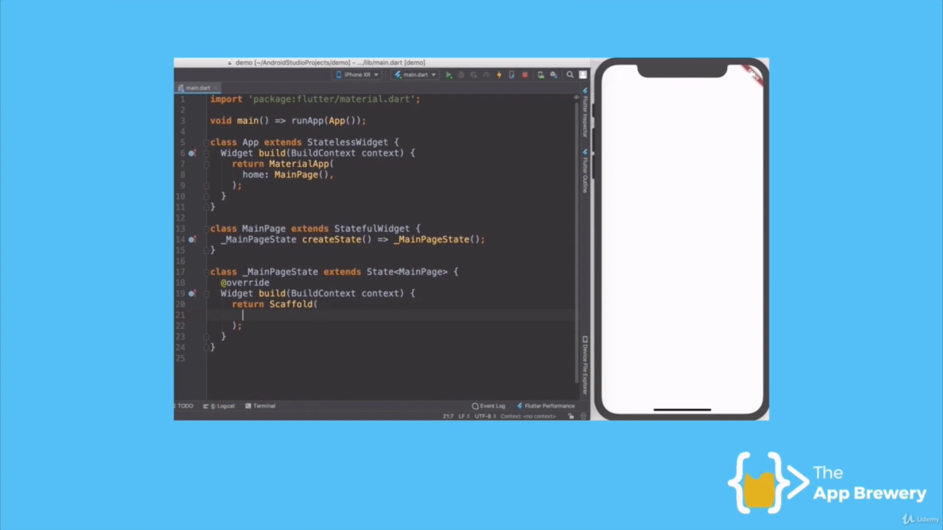
pyautogui.write('appBar: AppBar(')
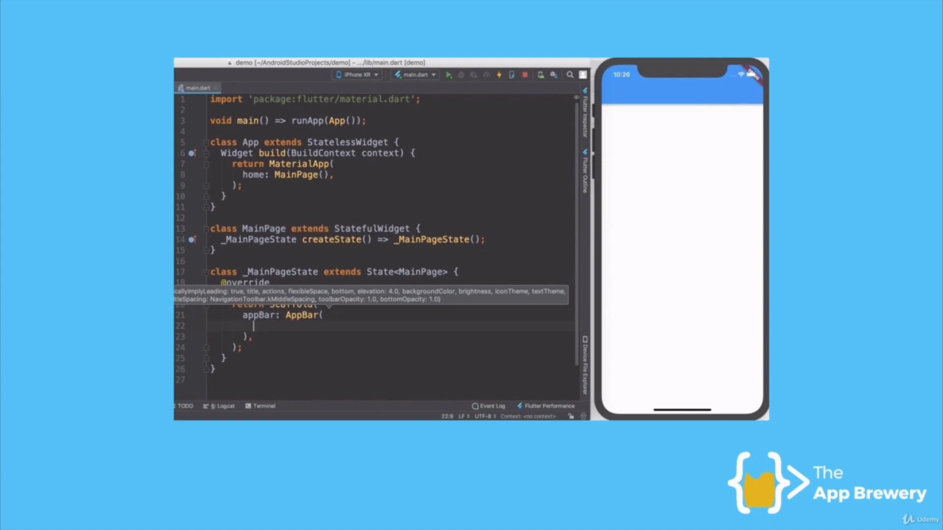
pyautogui.write('backgroundColor: Colors.red,')
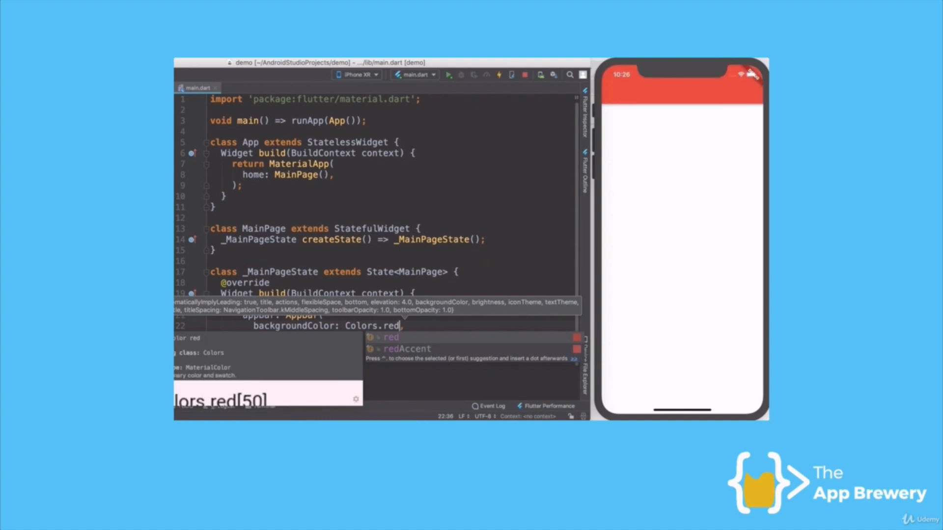
pyautogui.write('tit')
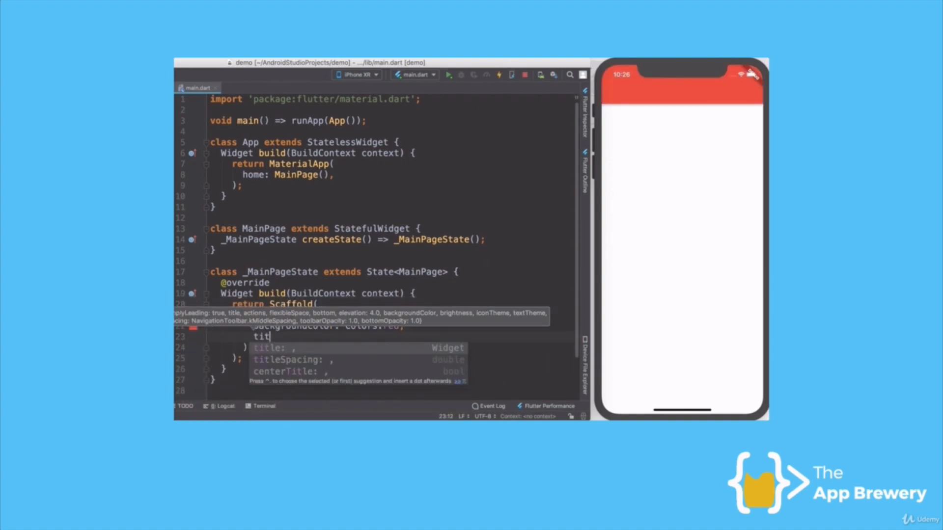
pyautogui.write('title: S')
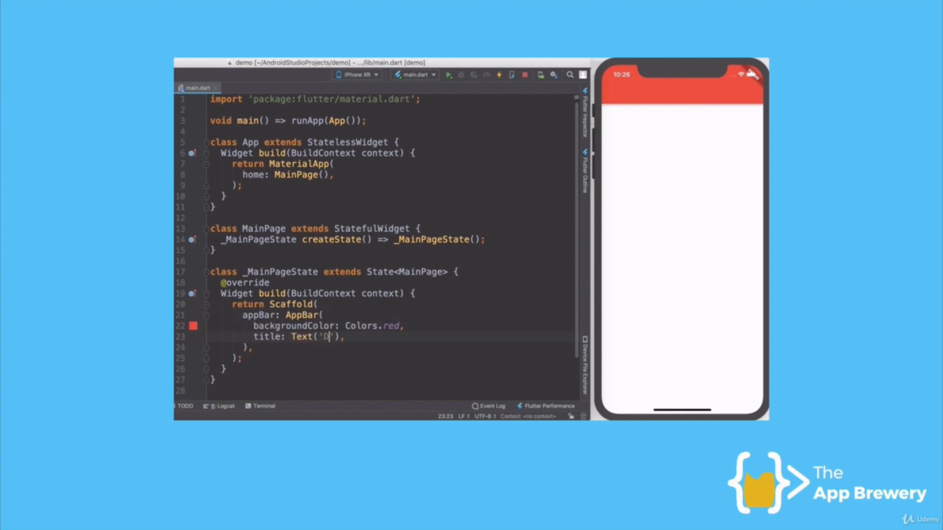
pyautogui.write('emo')
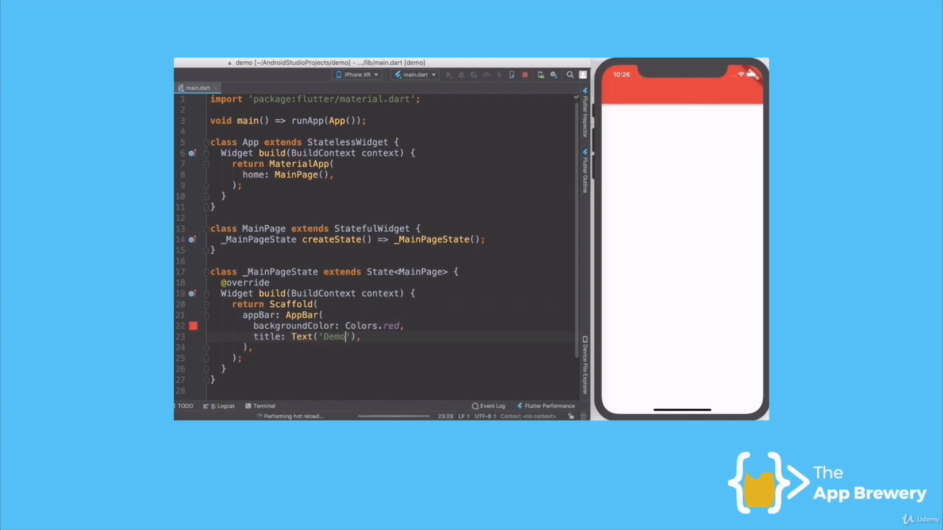
pyautogui.click(498, 75)
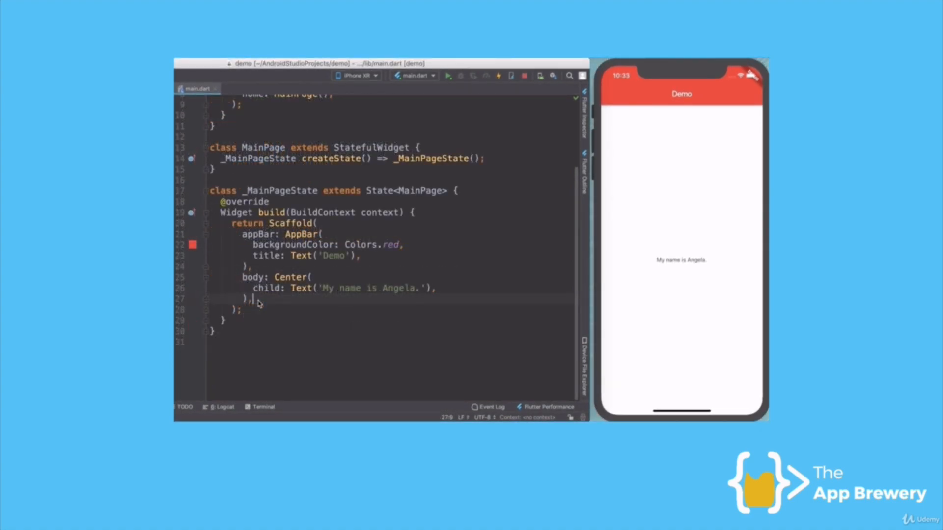
# - Add a FloatingActionButton with Colors.red background and an Icons.add child, then hot reload
pyautogui.write('floatingActionButton: FA,')
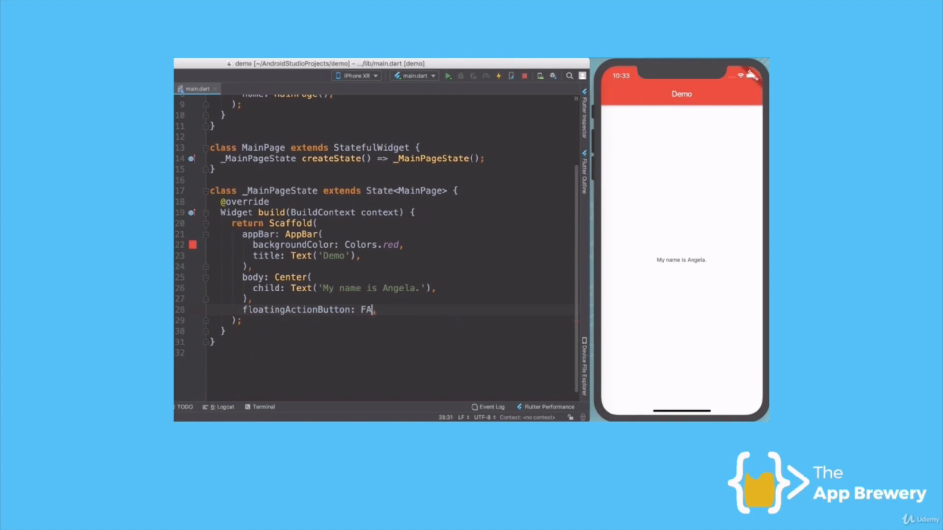
pyautogui.write('loatingActionButton')
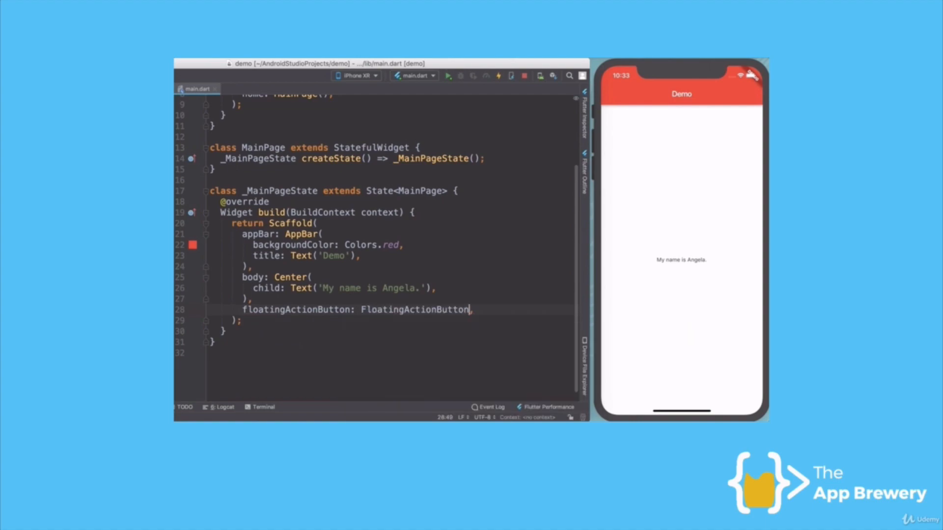
pyautogui.write('()')
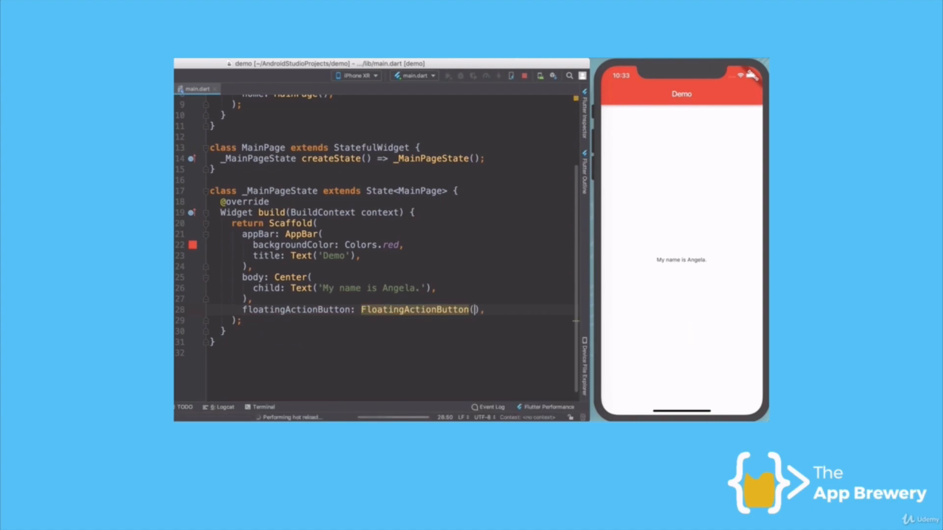
pyautogui.press('Enter')
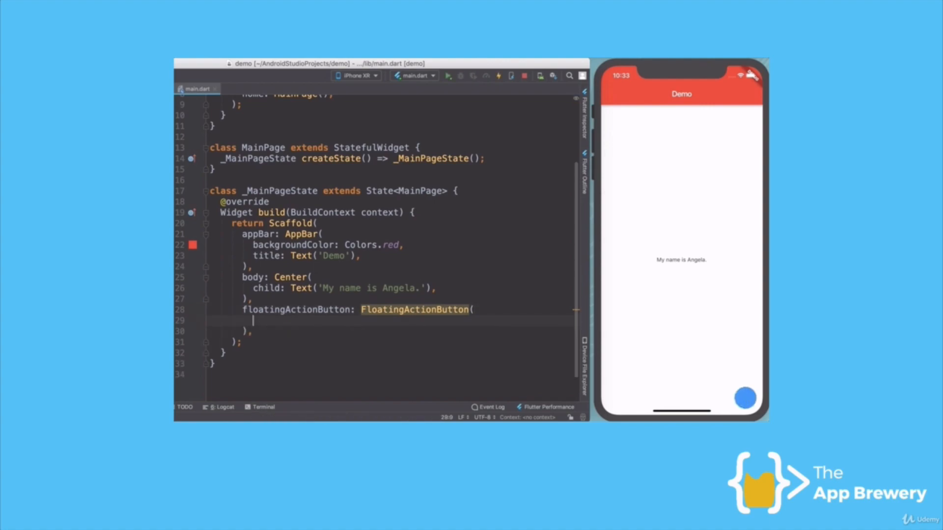
pyautogui.write('backgroundColor: C,')
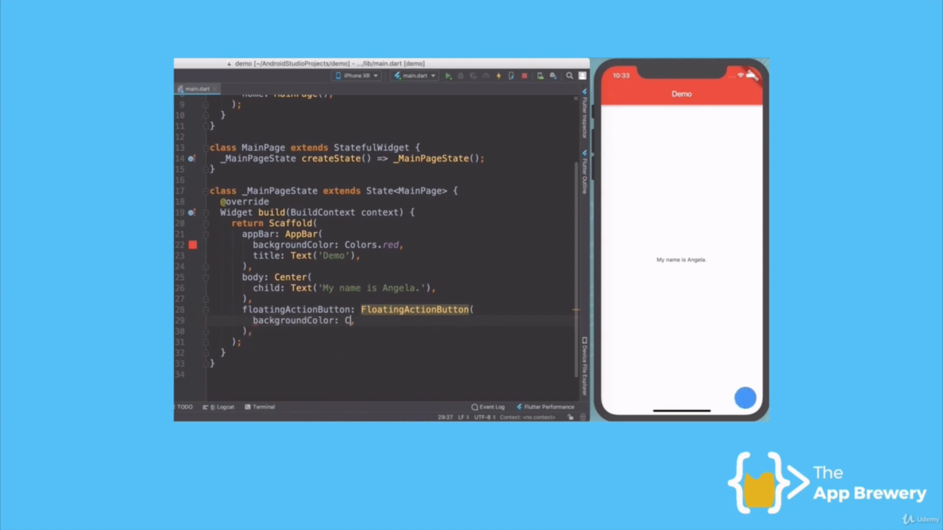
pyautogui.write('olors.red,')
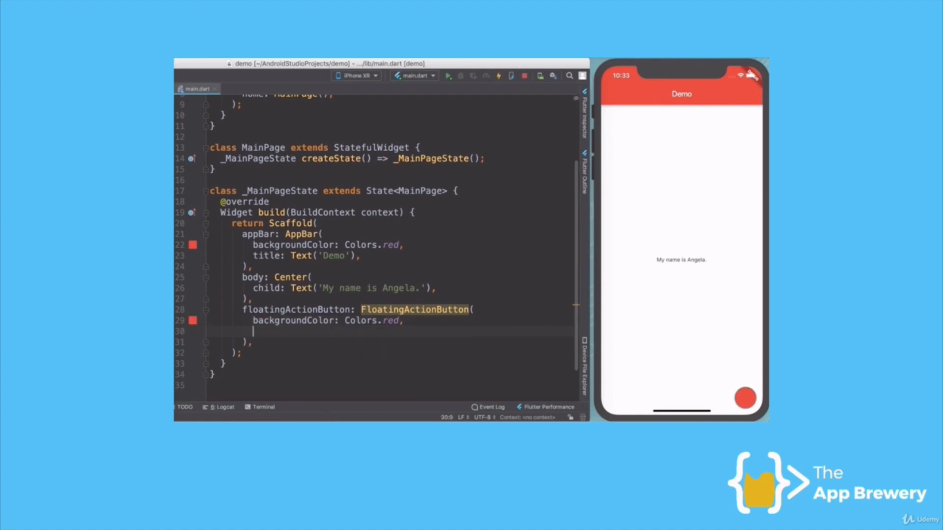
pyautogui.write('child: Icon(I),')
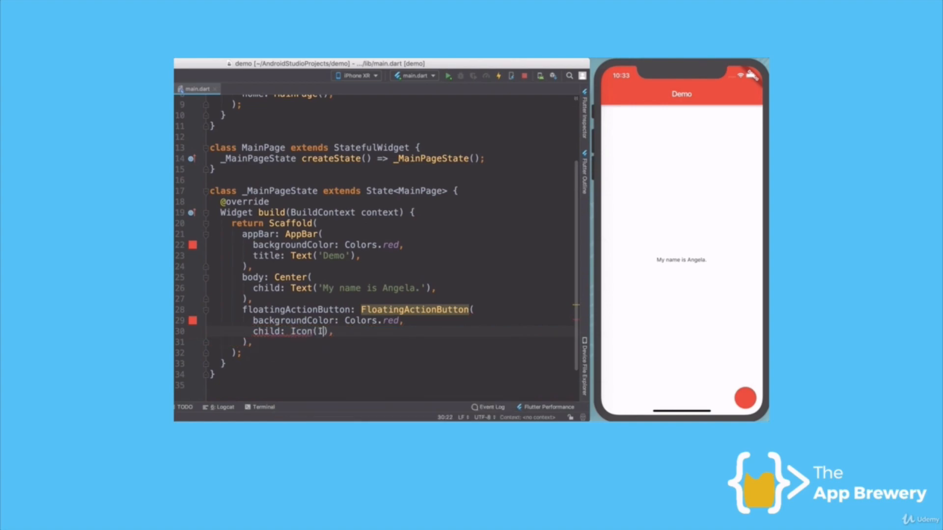
pyautogui.write('cons.')
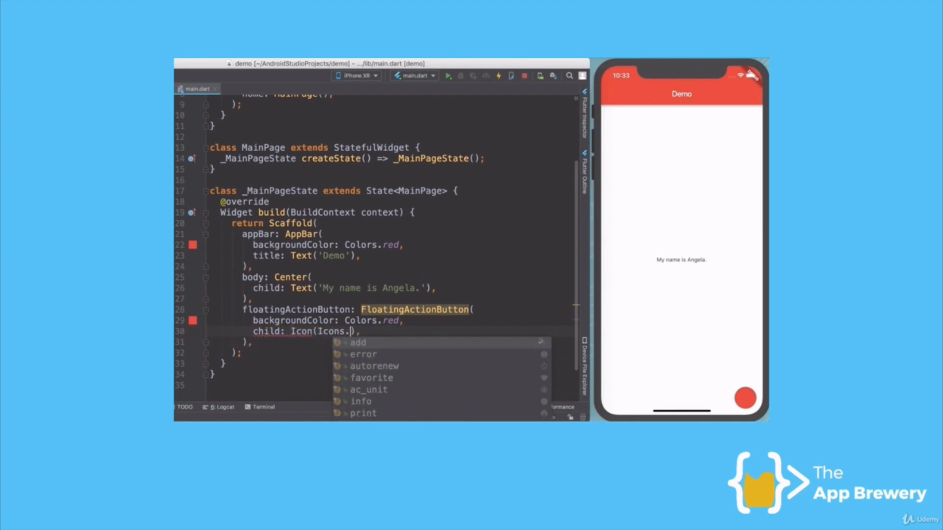
pyautogui.click(358, 343)
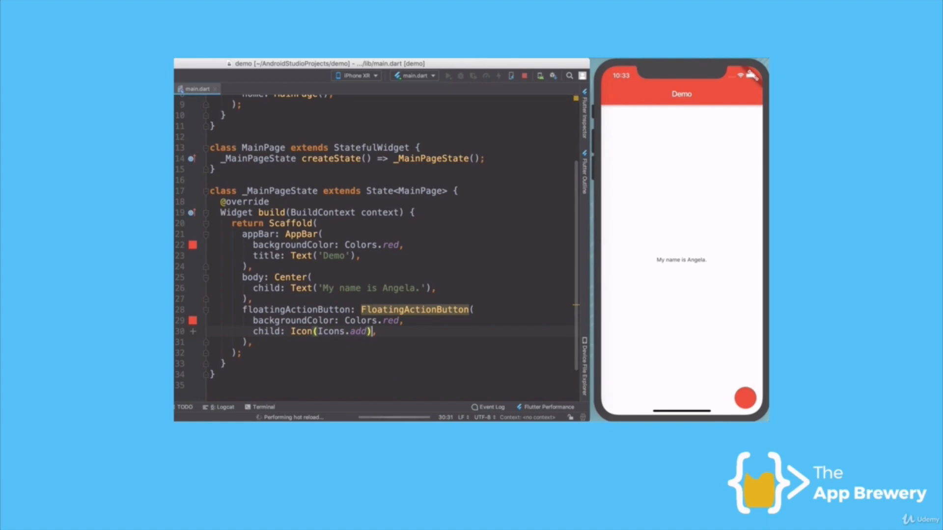
pyautogui.click(447, 76)
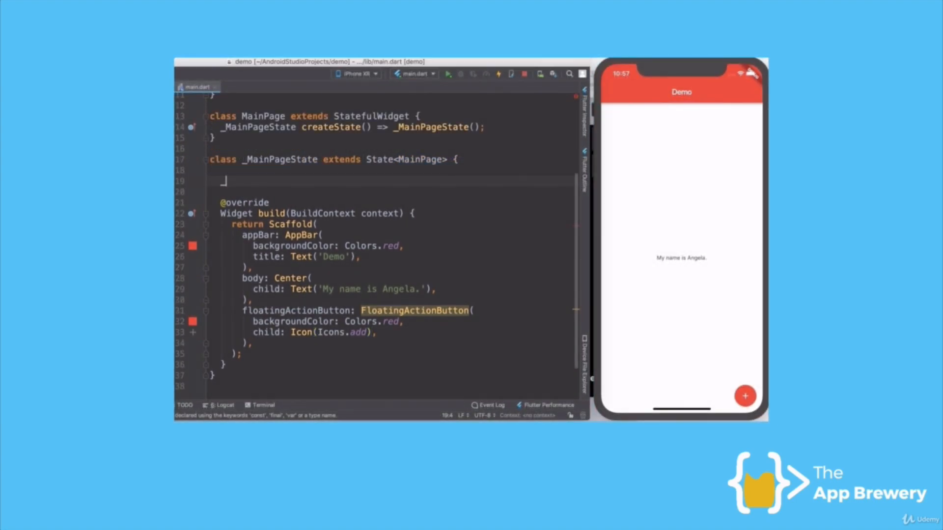
# - Declare int num = 0 and show 'Number of donuts eaten today:$num' in the centered text
pyautogui.write('int num = 0')
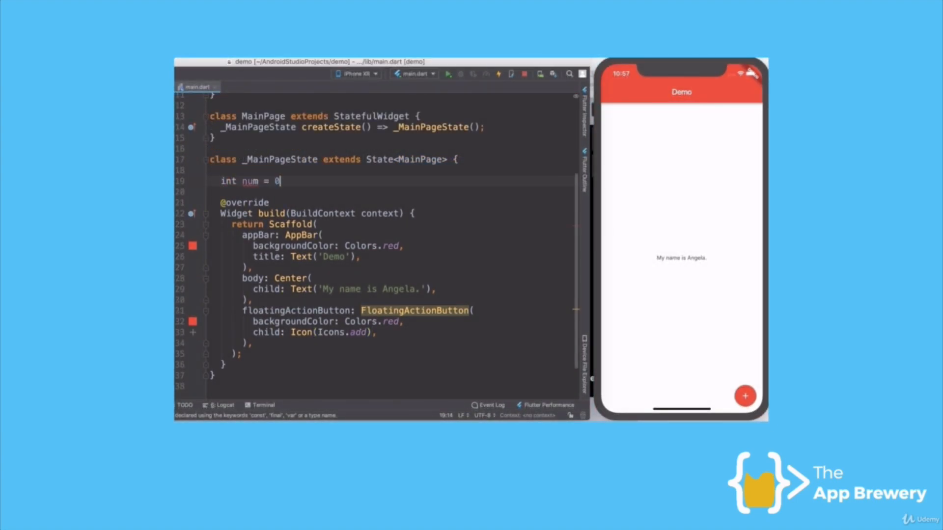
pyautogui.click(419, 289)
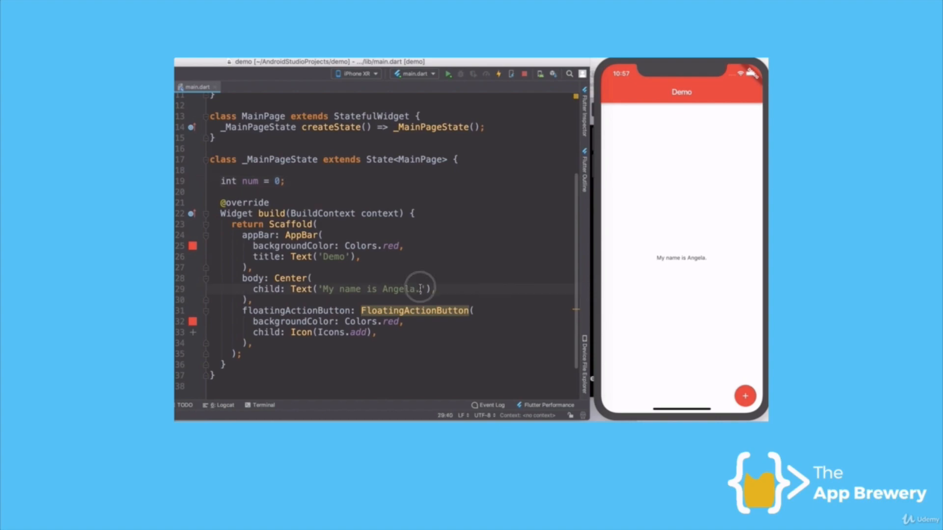
pyautogui.write('Number')
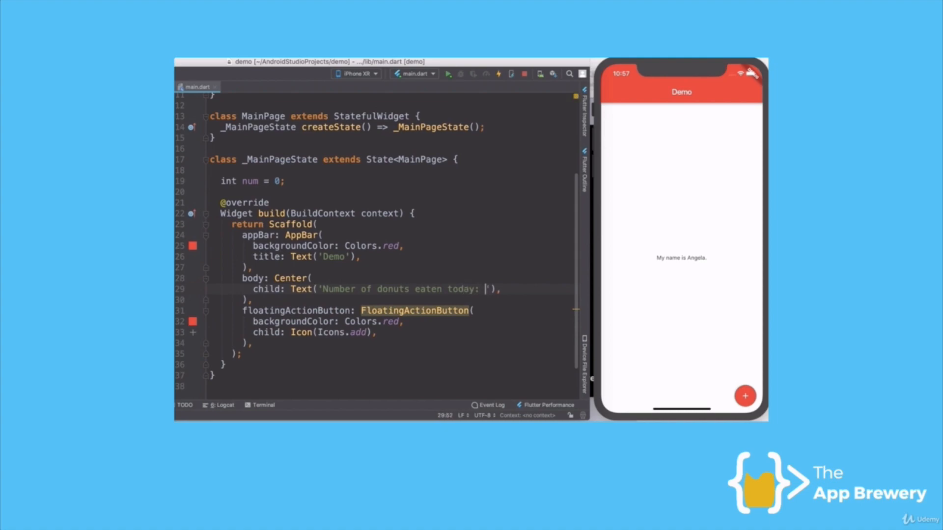
pyautogui.write('$num')
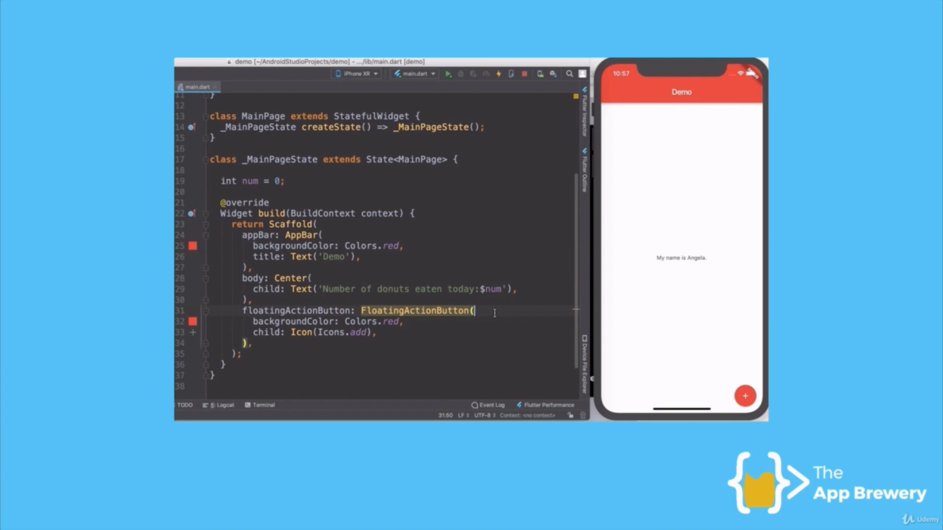
# - Make the button's onPressed increment num with setState, then tap + in the running app
pyautogui.write('onPressed: () {')
pyautogui.write('num')
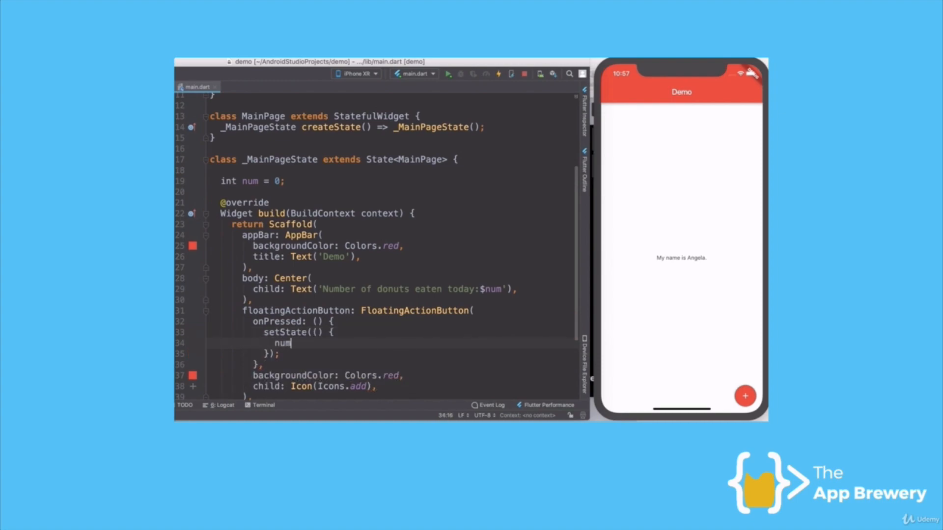
pyautogui.write('++;')
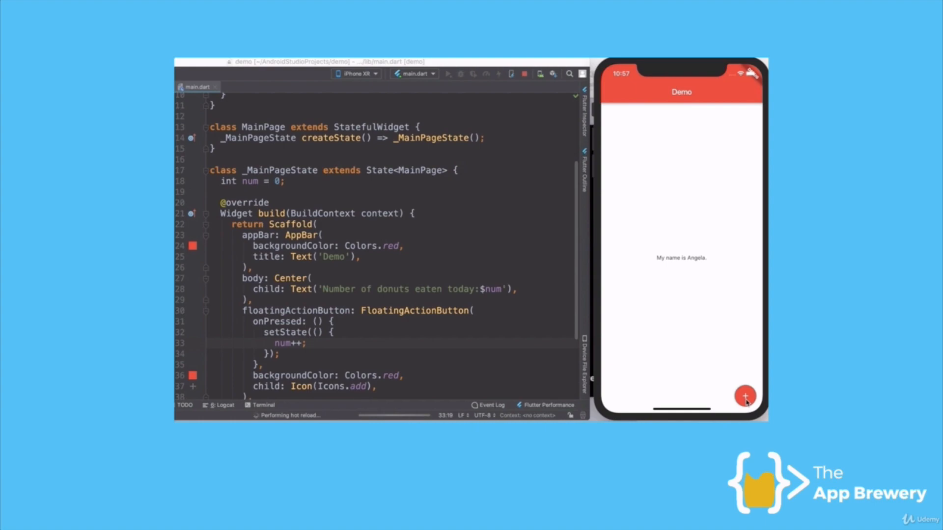
pyautogui.click(744, 396)
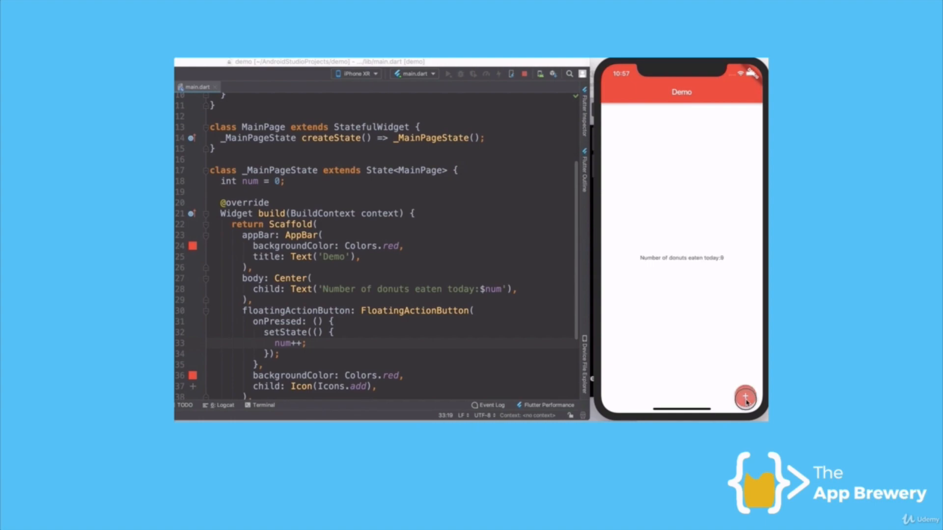
pyautogui.click(744, 398)
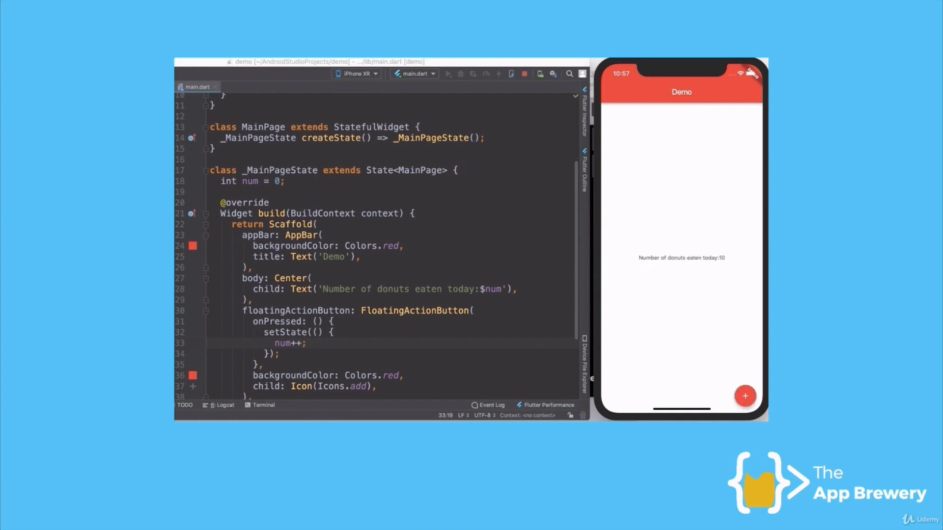